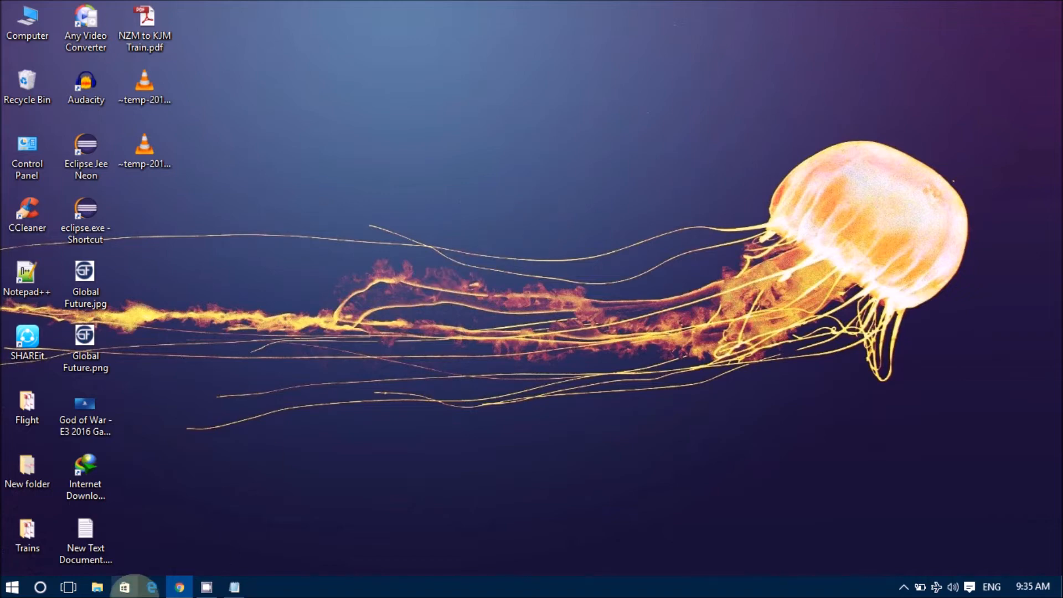
Bring Chrome back up on the Diwali with Mi ₹1 flash sale page.
click(180, 587)
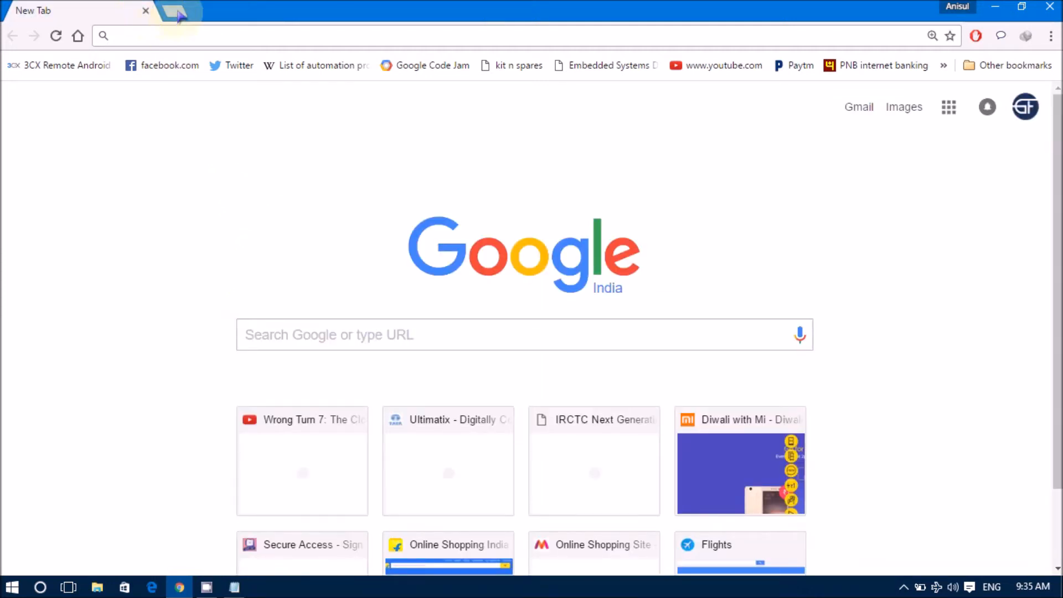
mouse_move(255, 109)
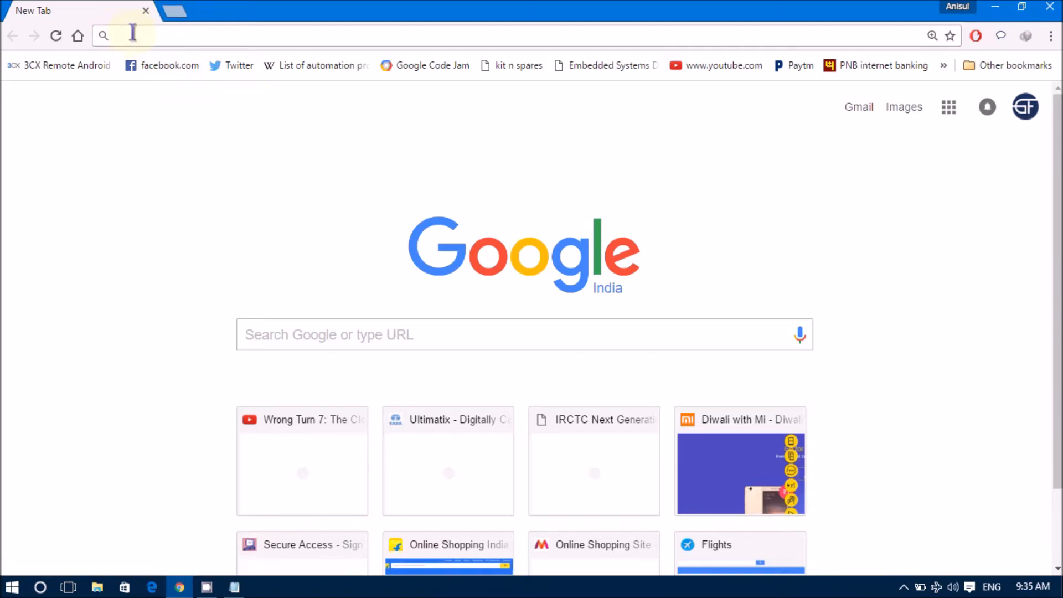
mouse_move(61, 160)
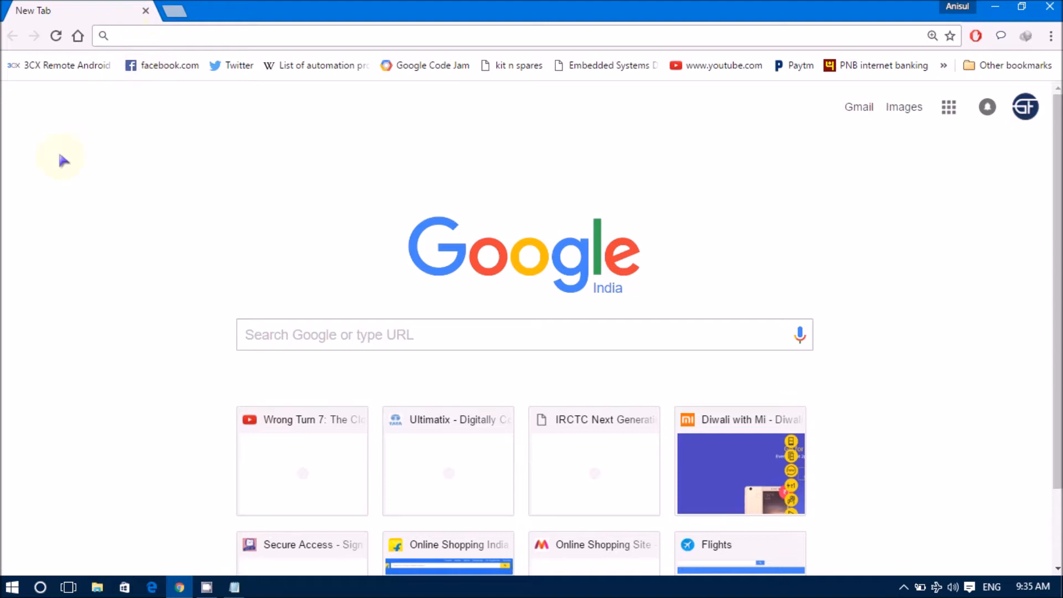
mouse_move(17, 255)
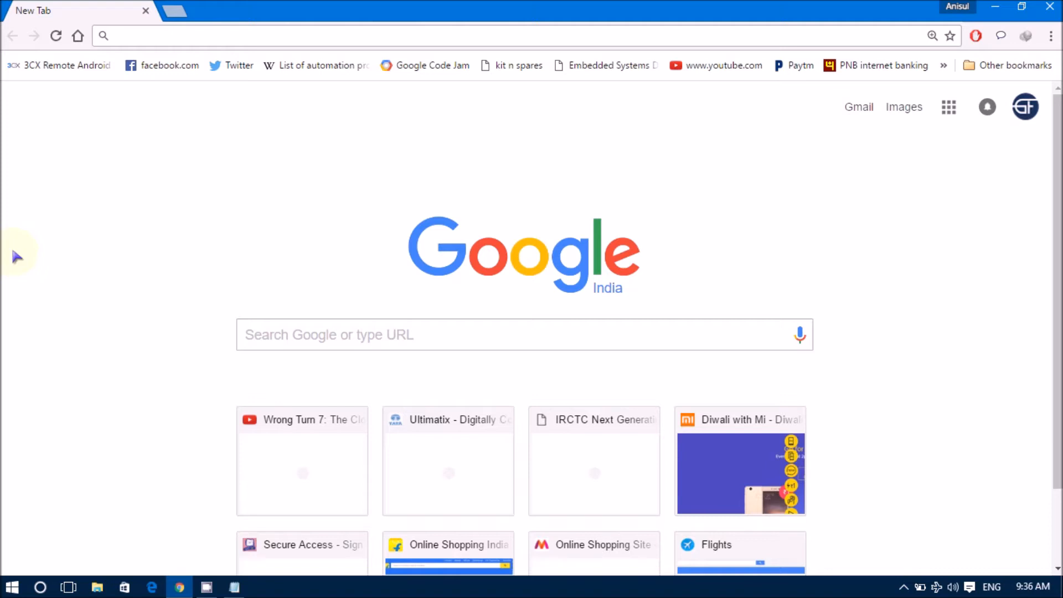
mouse_move(790, 10)
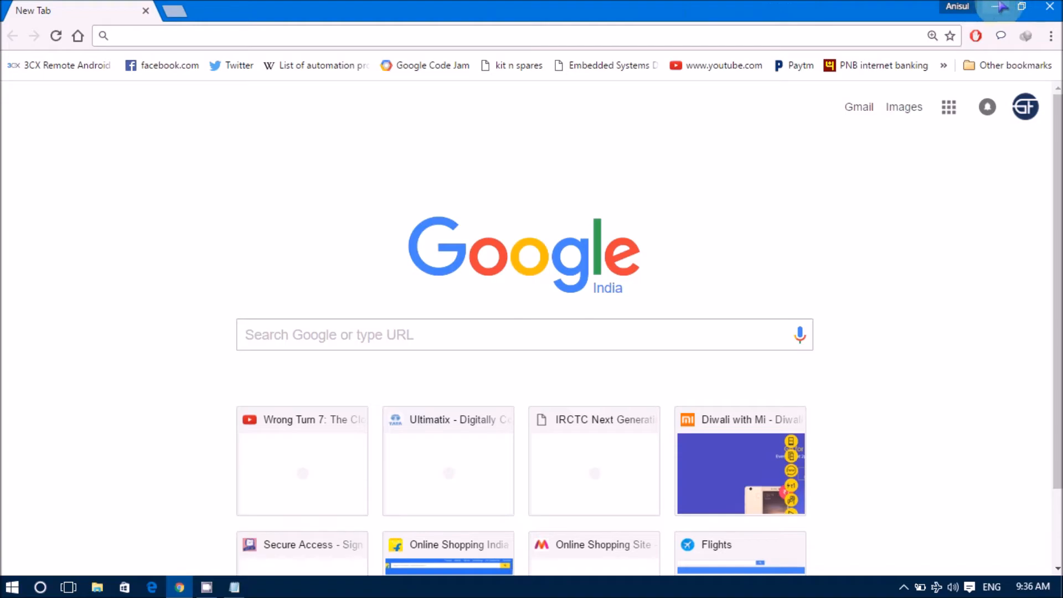
click(996, 8)
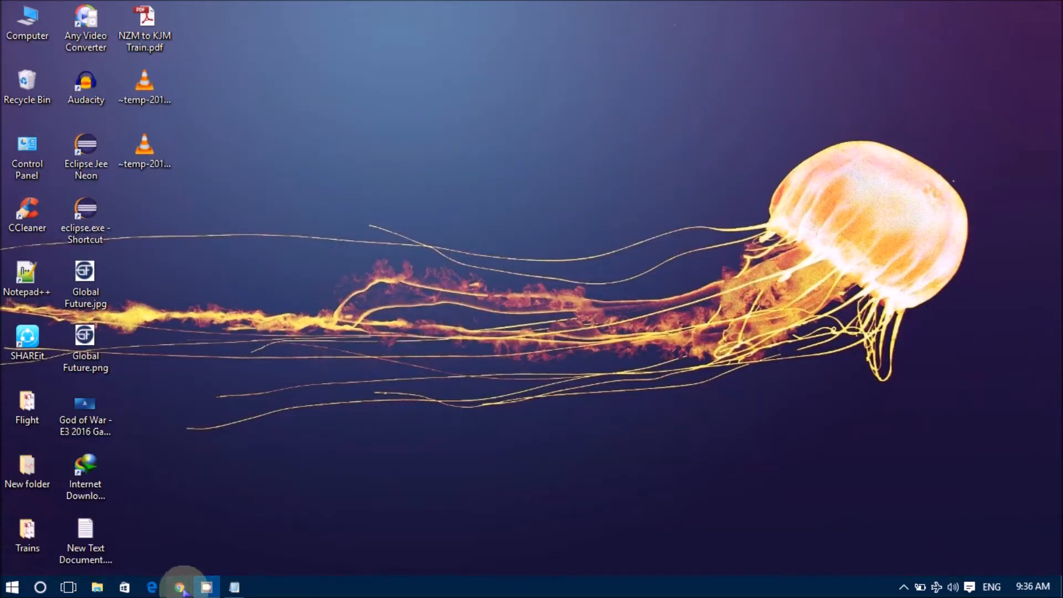
click(180, 587)
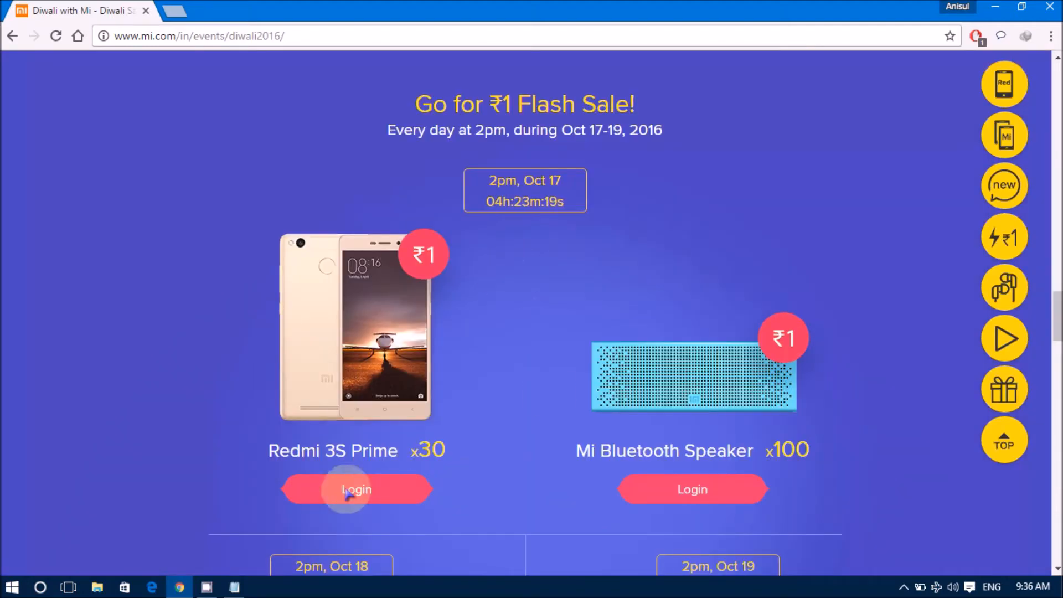
mouse_move(315, 493)
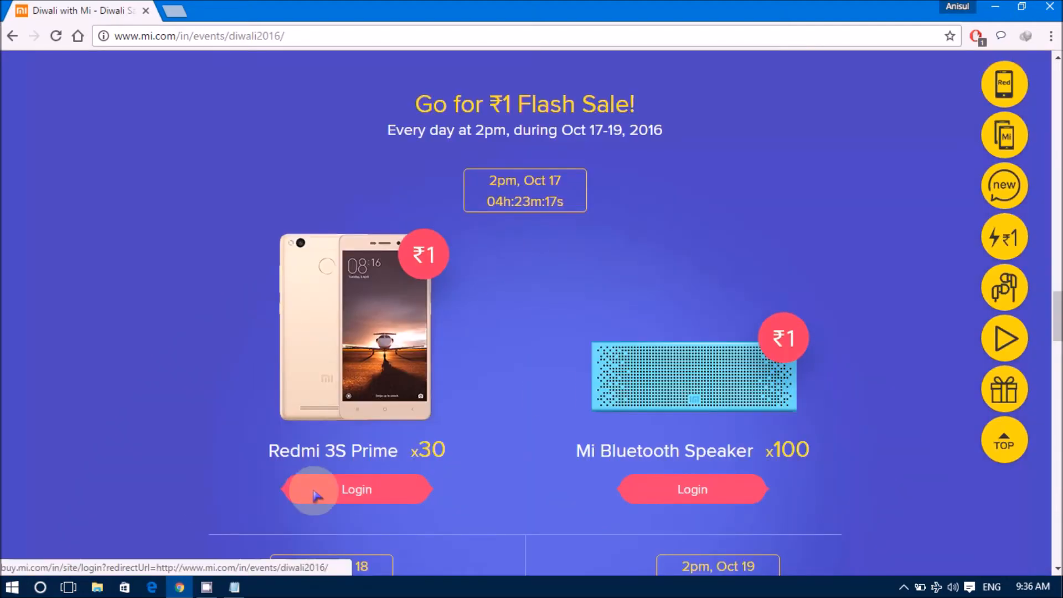
Sign in to the Mi account from the Redmi 3S Prime Login link.
click(356, 488)
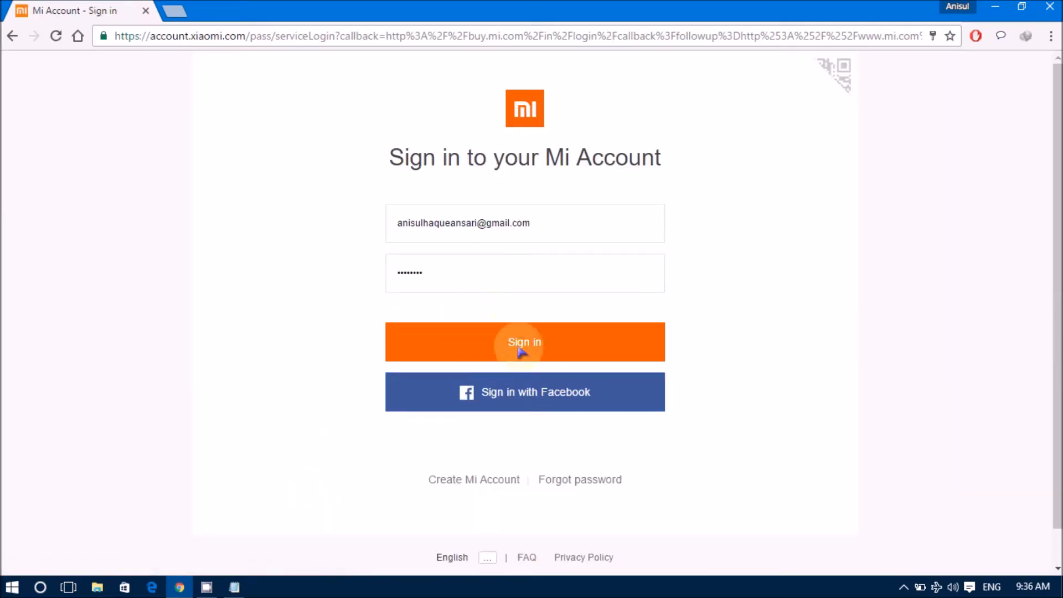
mouse_move(505, 272)
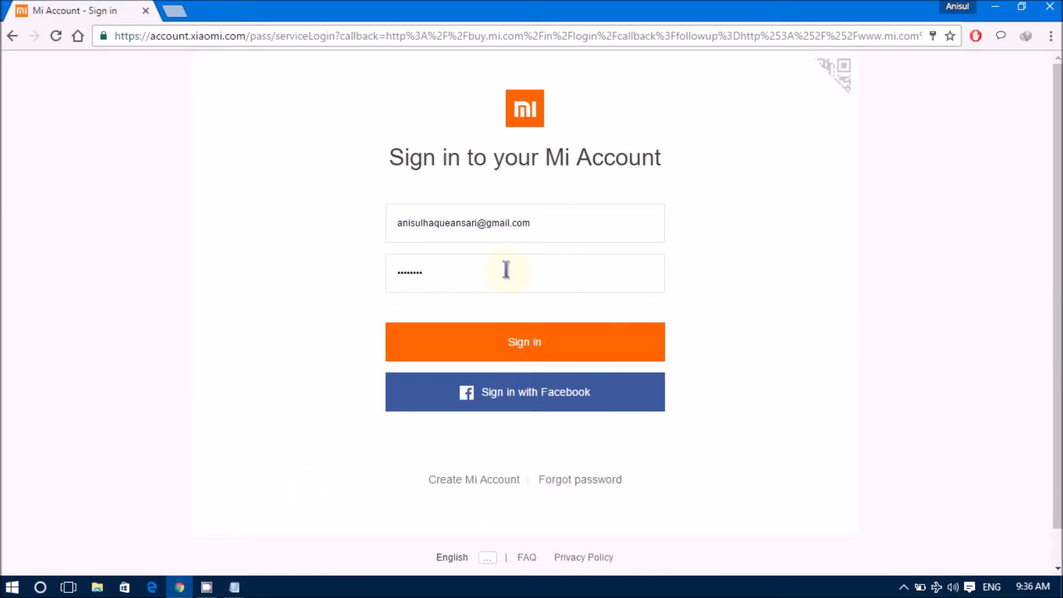
mouse_move(489, 280)
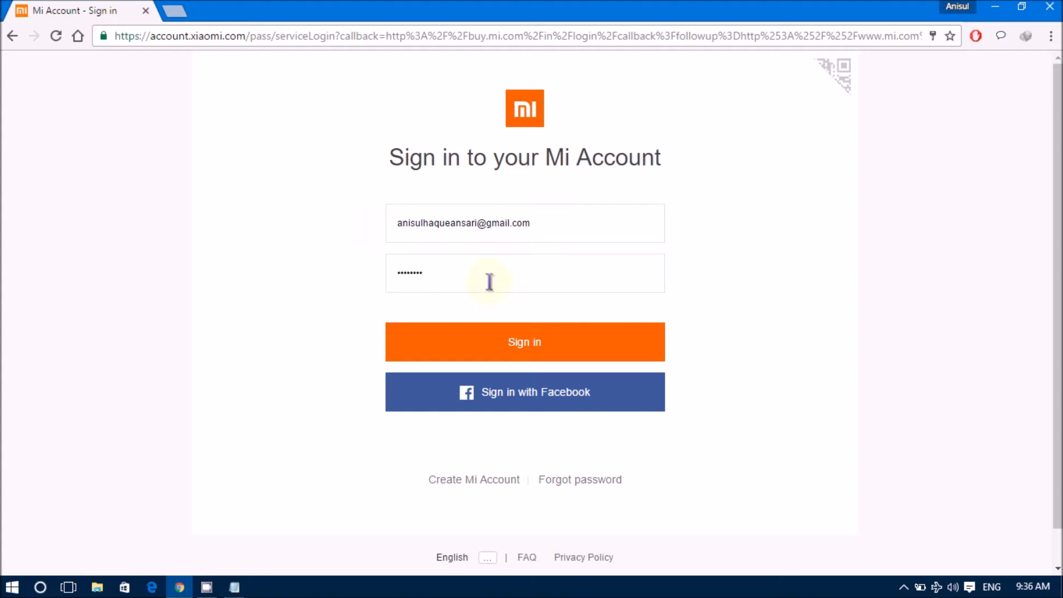
click(523, 343)
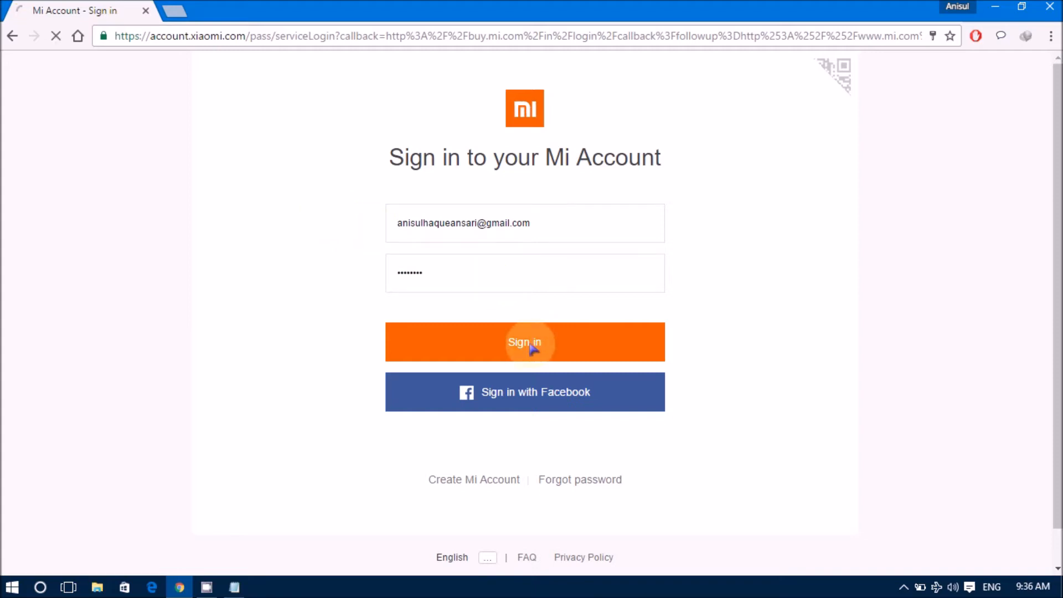
click(524, 342)
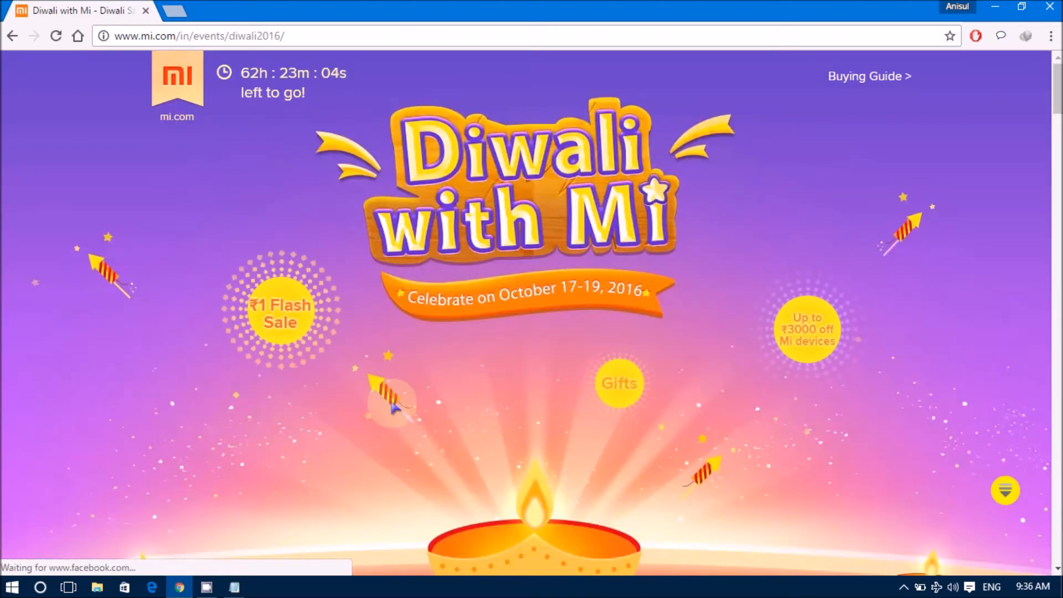
Inspect the greyed-out Redmi 3S Prime Grab Now item's markup, then dismiss the inspector.
scroll(down, 3)
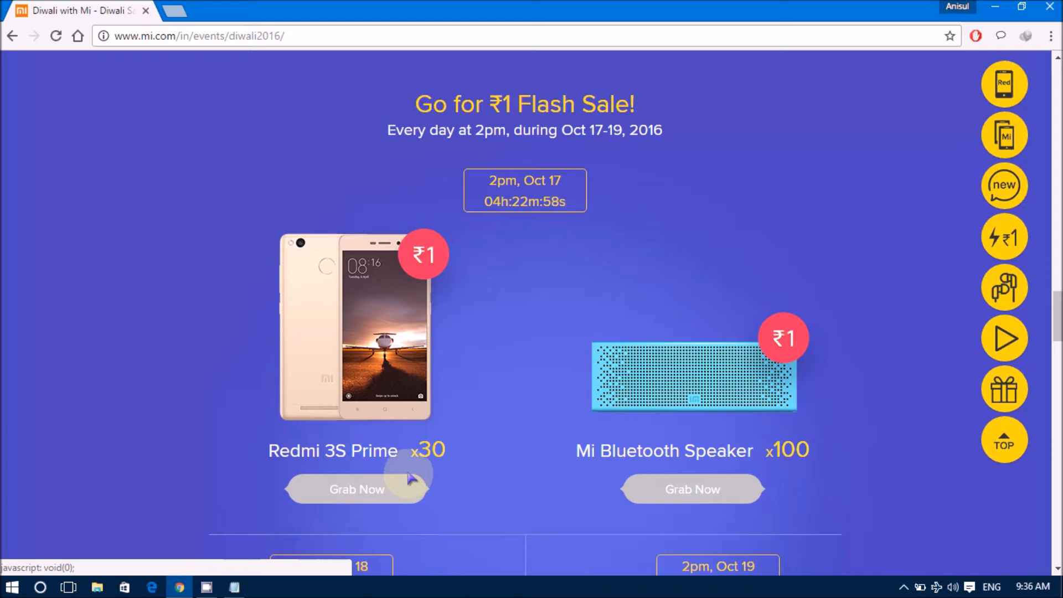
mouse_move(396, 491)
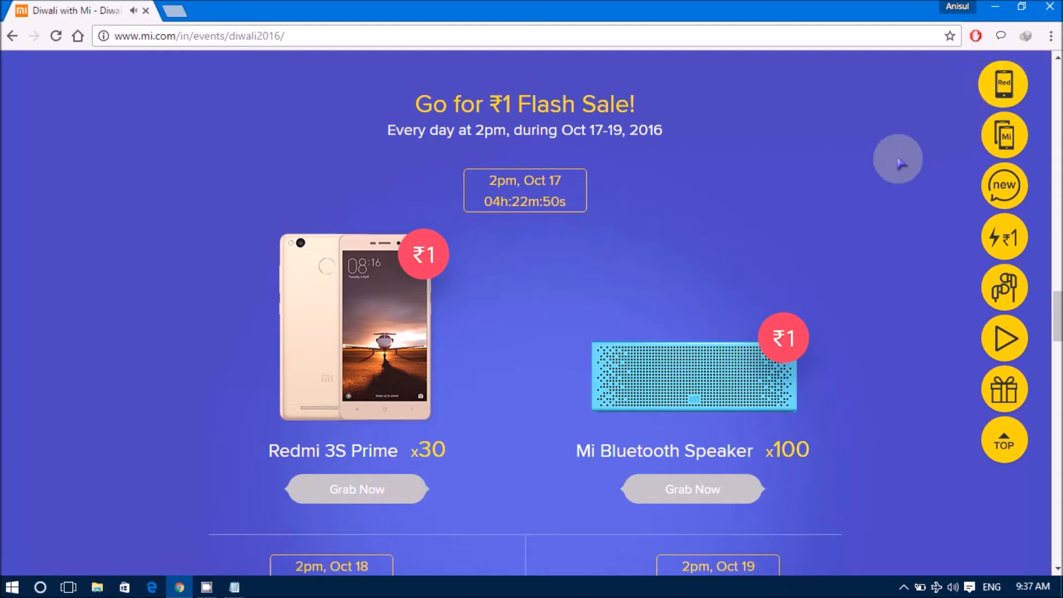
mouse_move(351, 492)
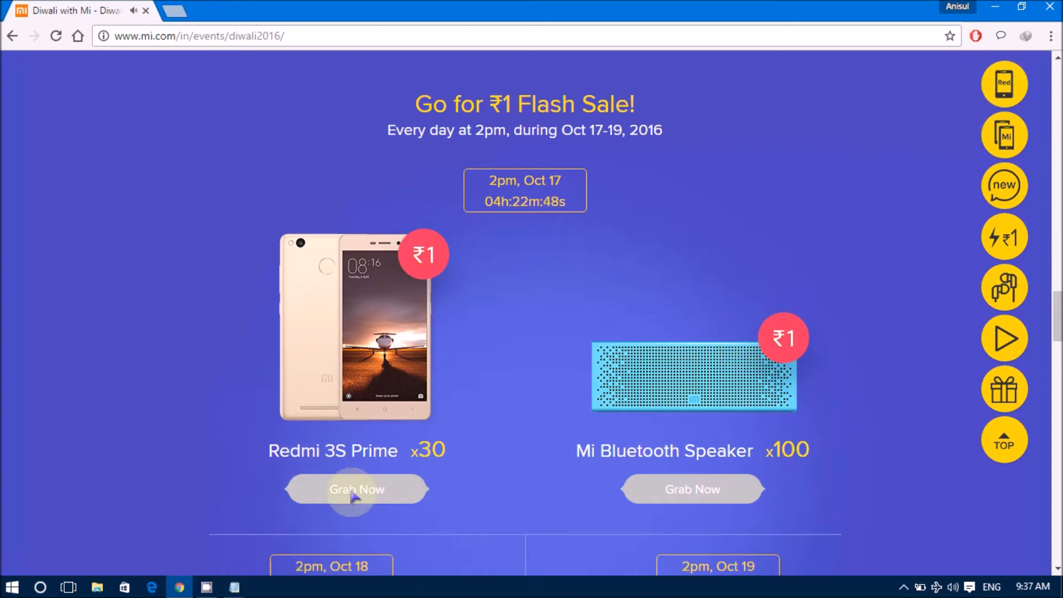
mouse_move(947, 133)
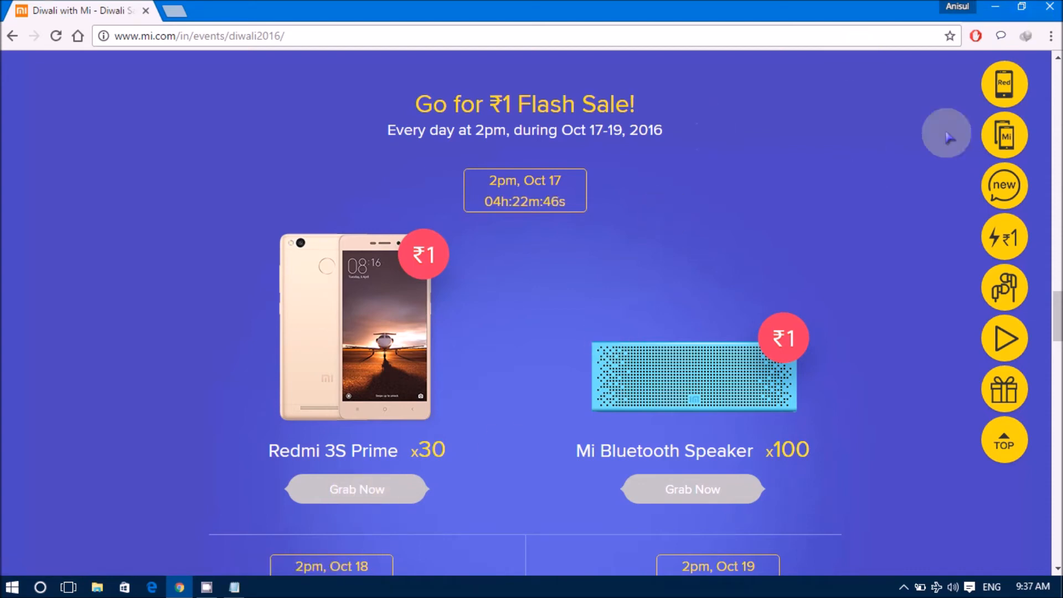
right_click(773, 183)
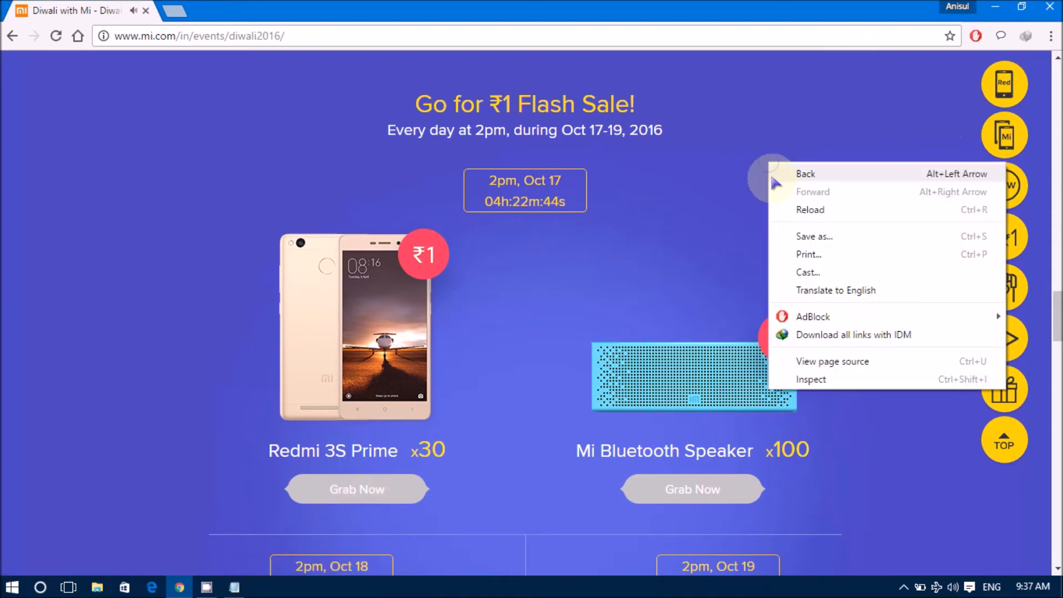
mouse_move(808, 273)
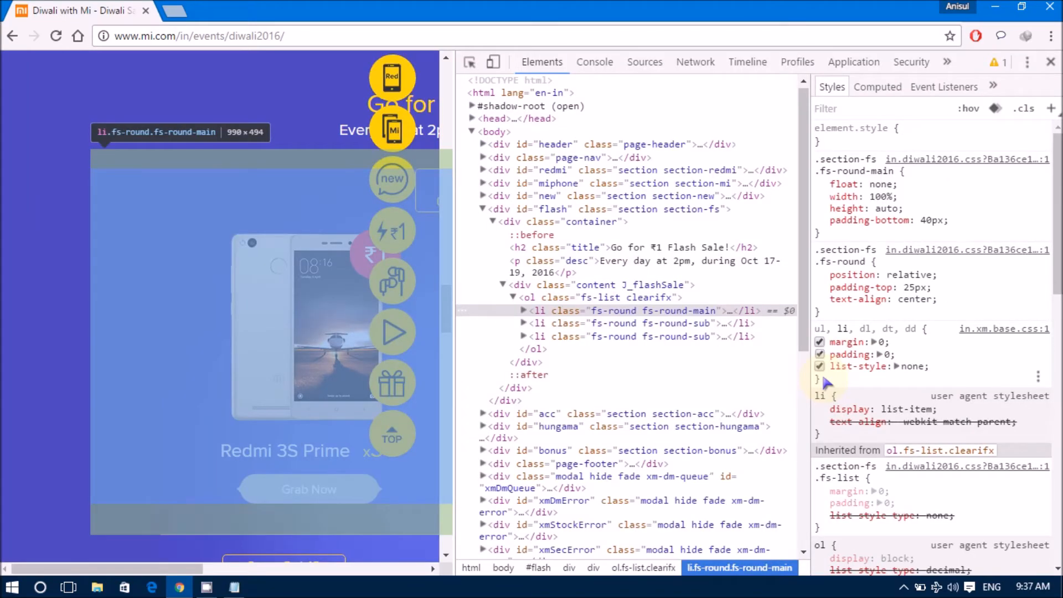
mouse_move(804, 344)
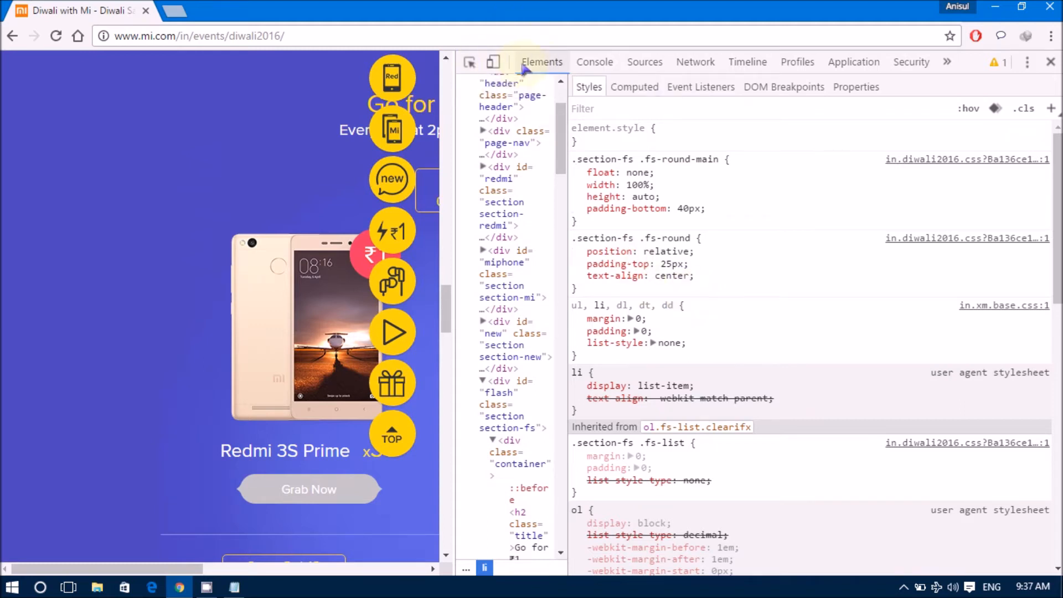
mouse_move(566, 85)
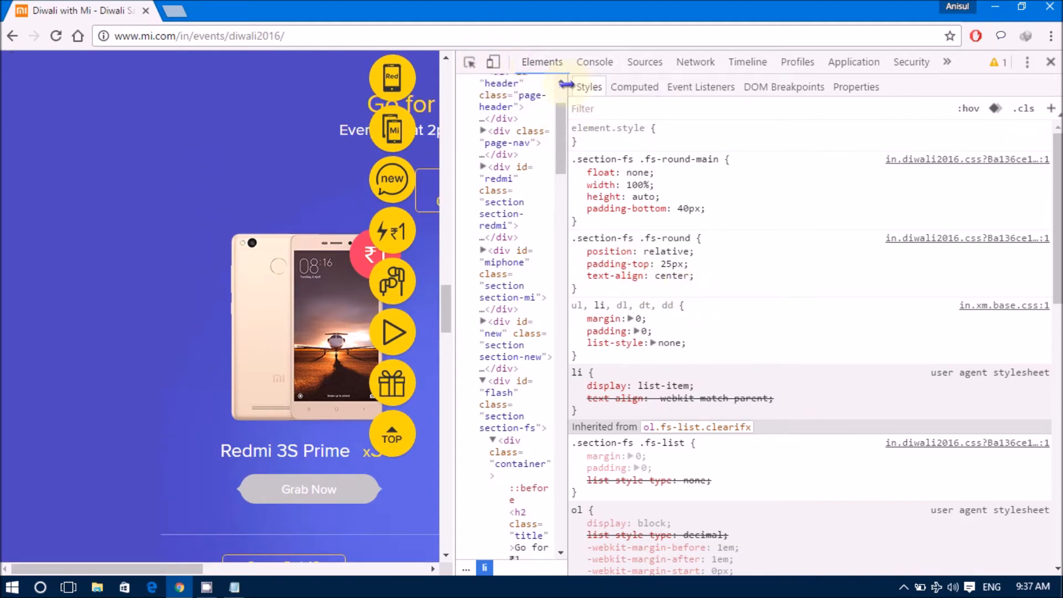
click(1051, 62)
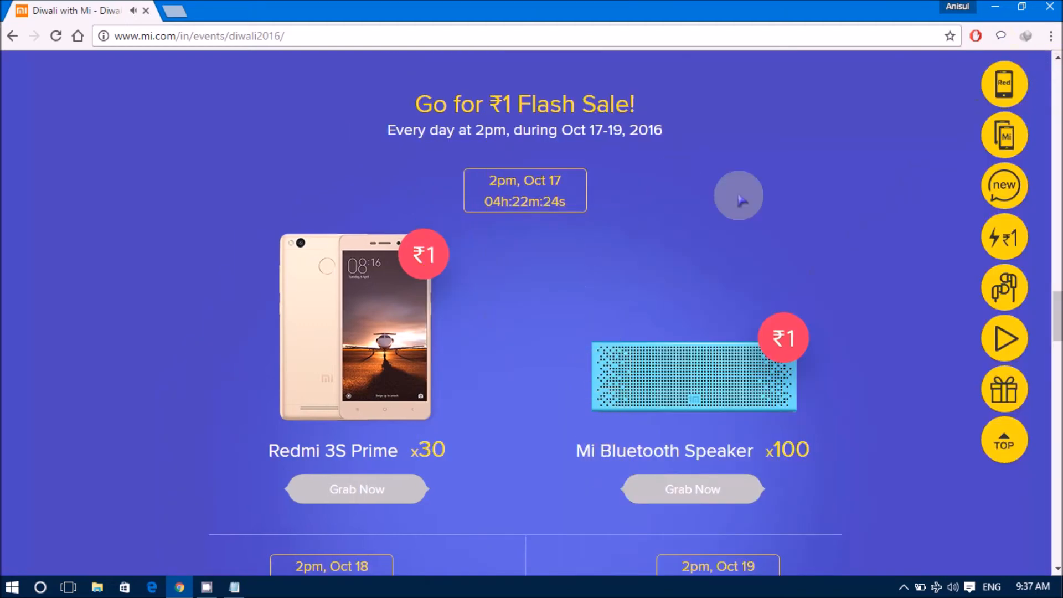
Search the Elements panel for 'Grab' to locate the disabled Grab Now anchor.
right_click(739, 196)
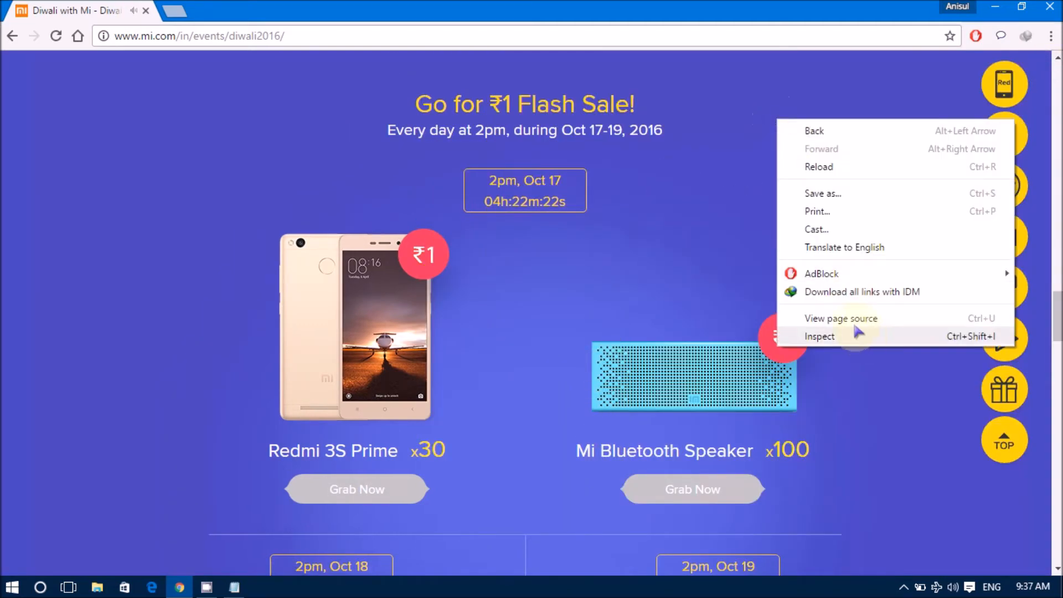
mouse_move(841, 318)
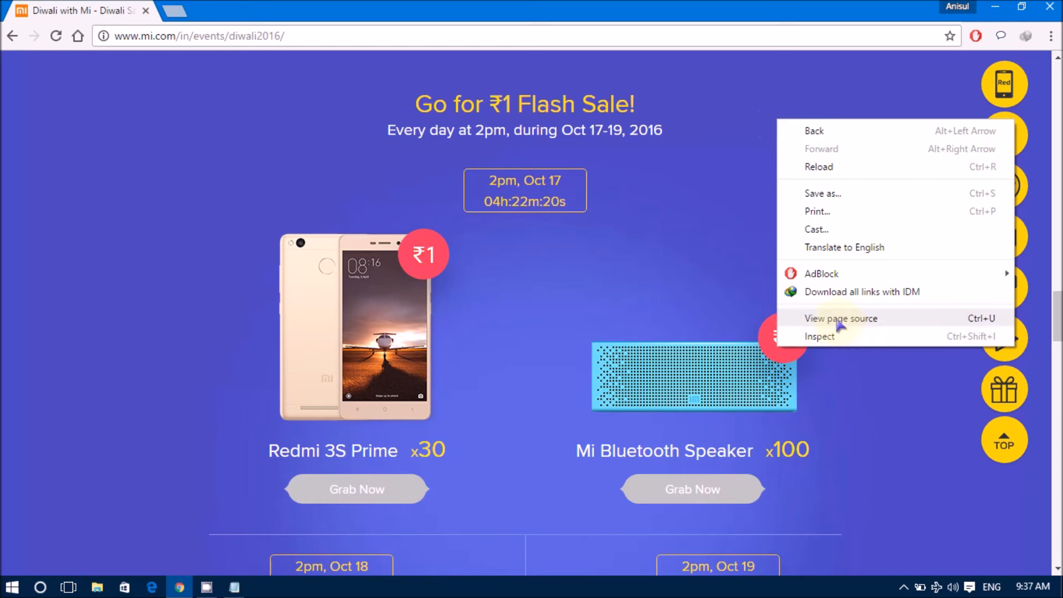
click(820, 336)
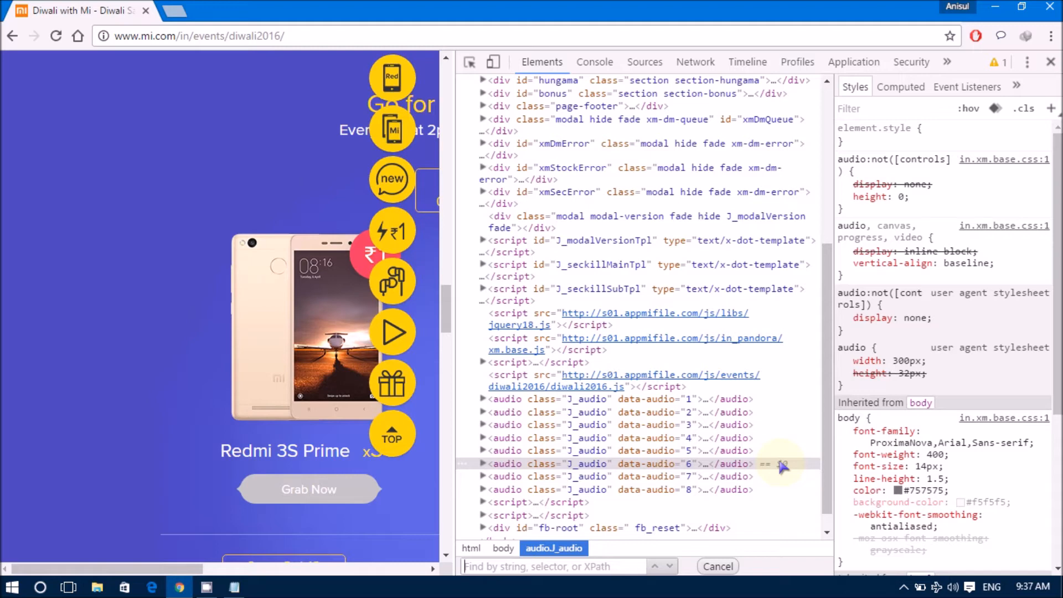
text(Grab now)
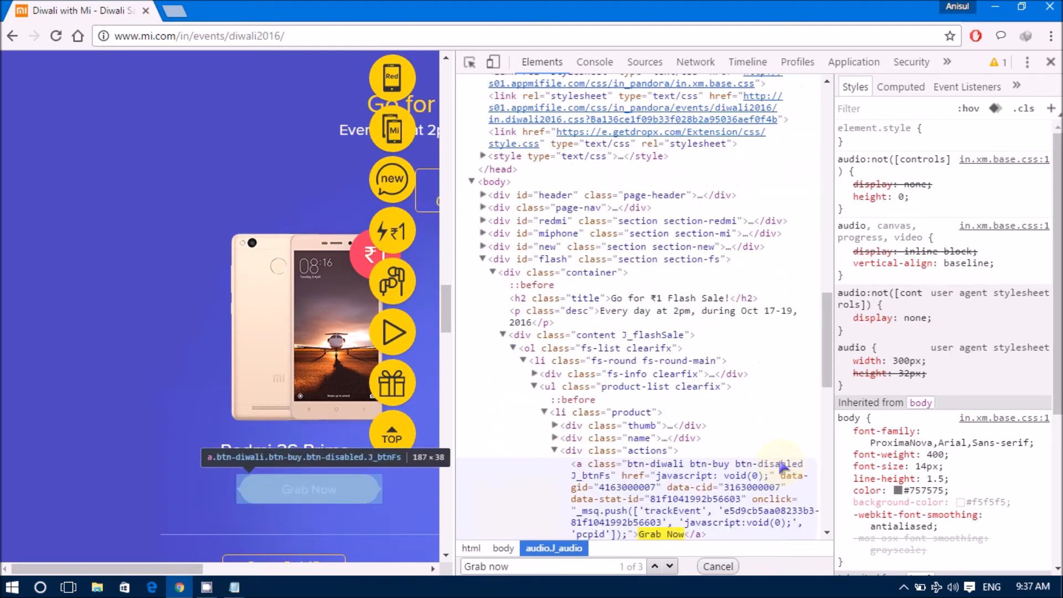
mouse_move(671, 536)
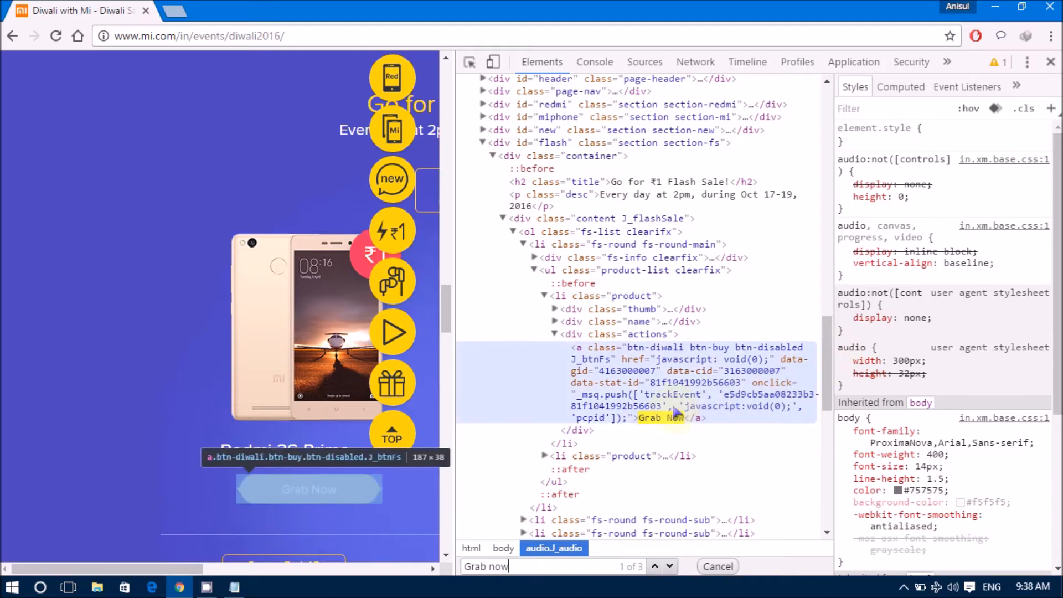
mouse_move(607, 418)
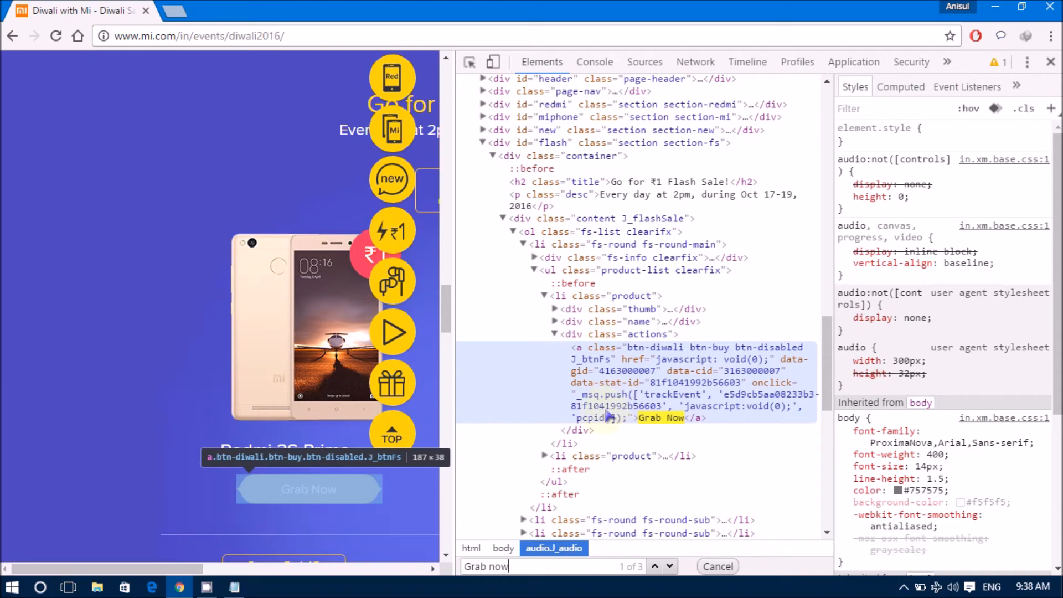
mouse_move(705, 373)
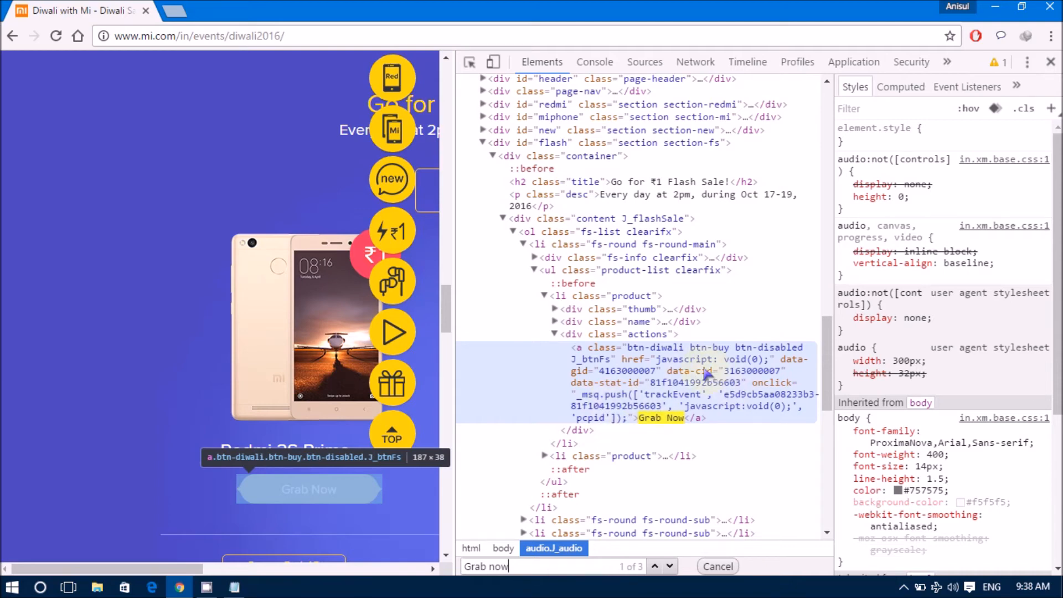
Change the Grab Now anchor's class from btn-disabled to btn-enabled, then minimize Chrome.
click(658, 347)
text(en)
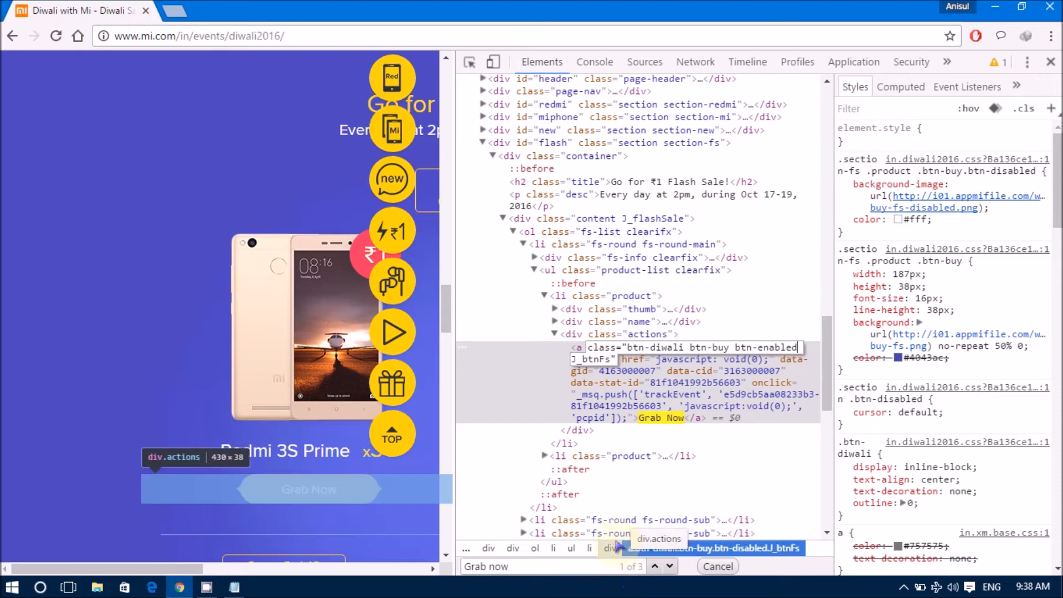
click(687, 347)
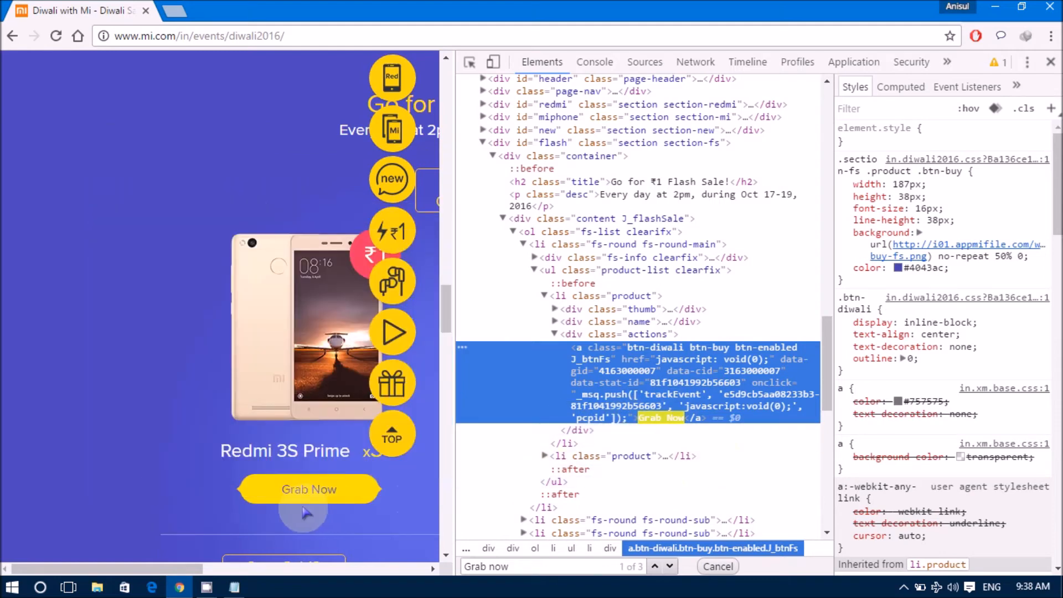
mouse_move(556, 406)
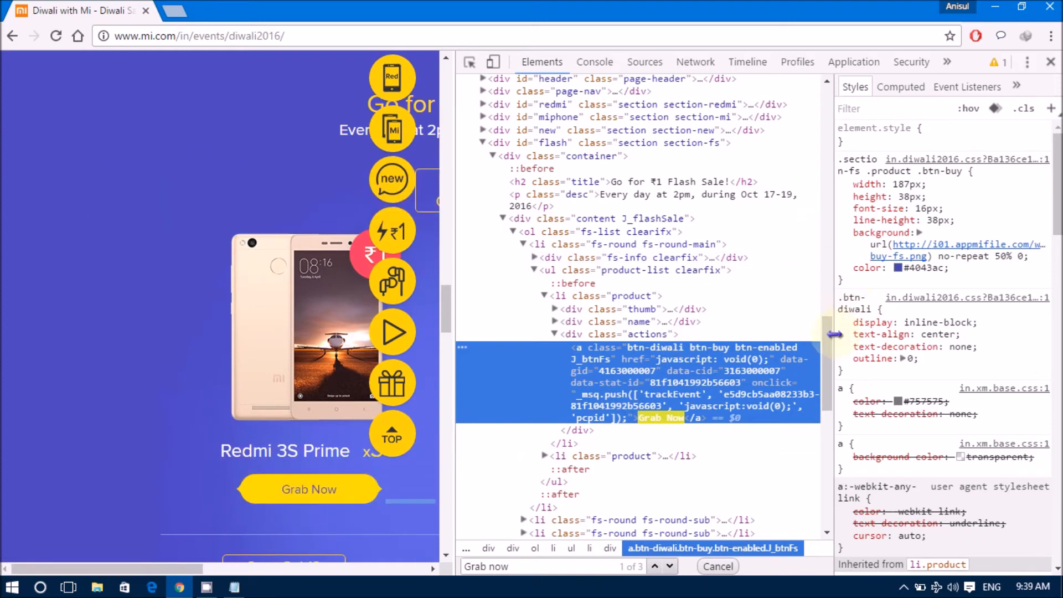
mouse_move(384, 489)
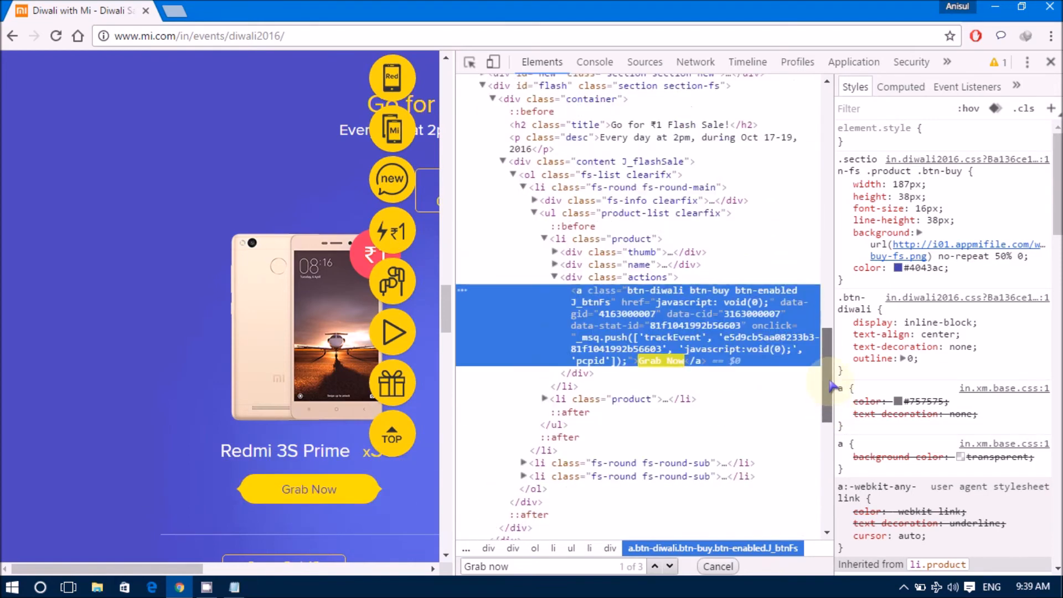
scroll(up, 3)
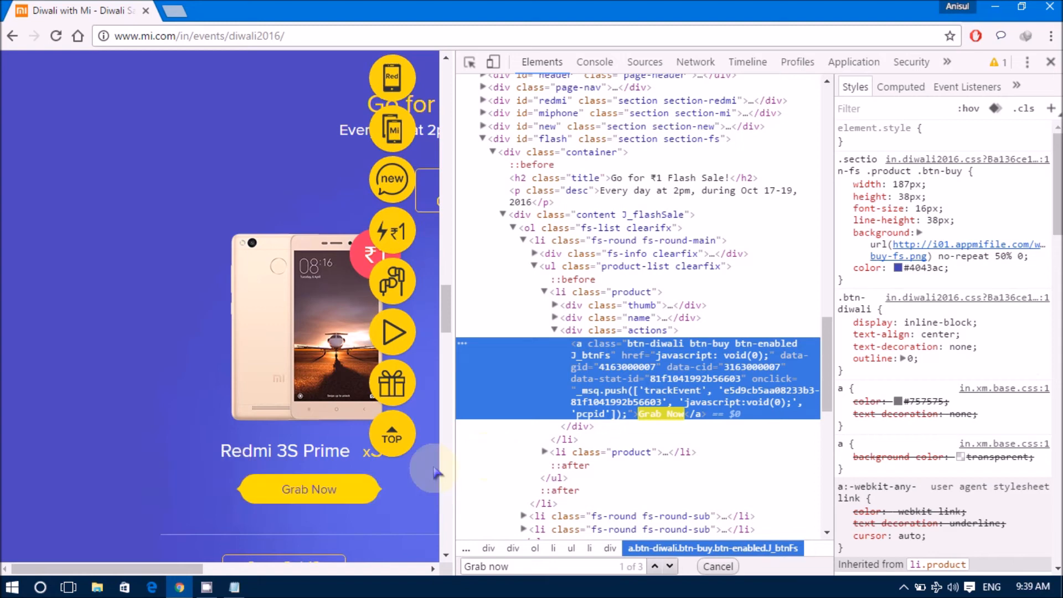
mouse_move(337, 489)
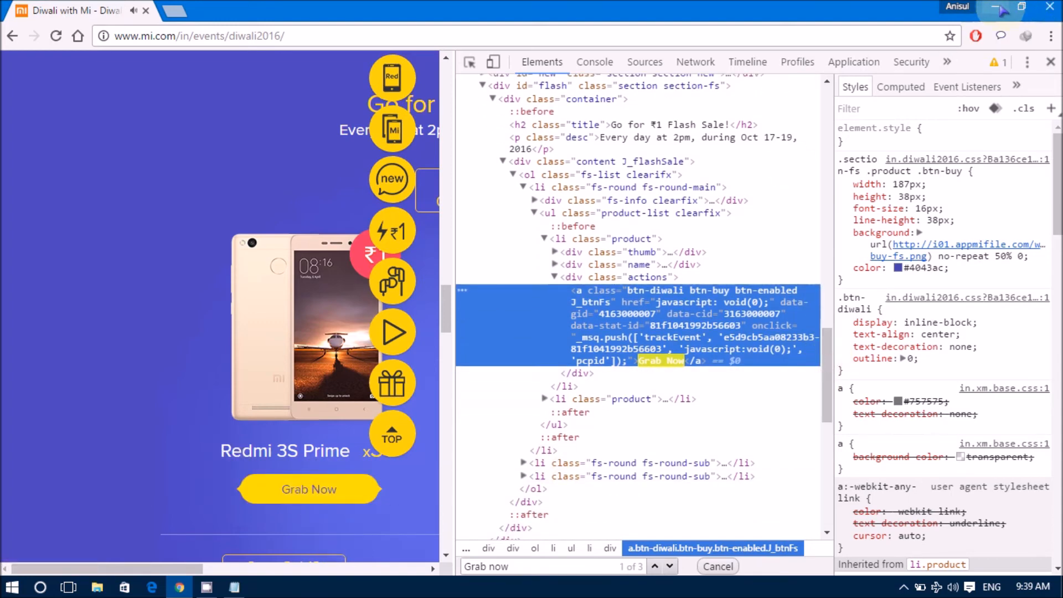
mouse_move(1002, 10)
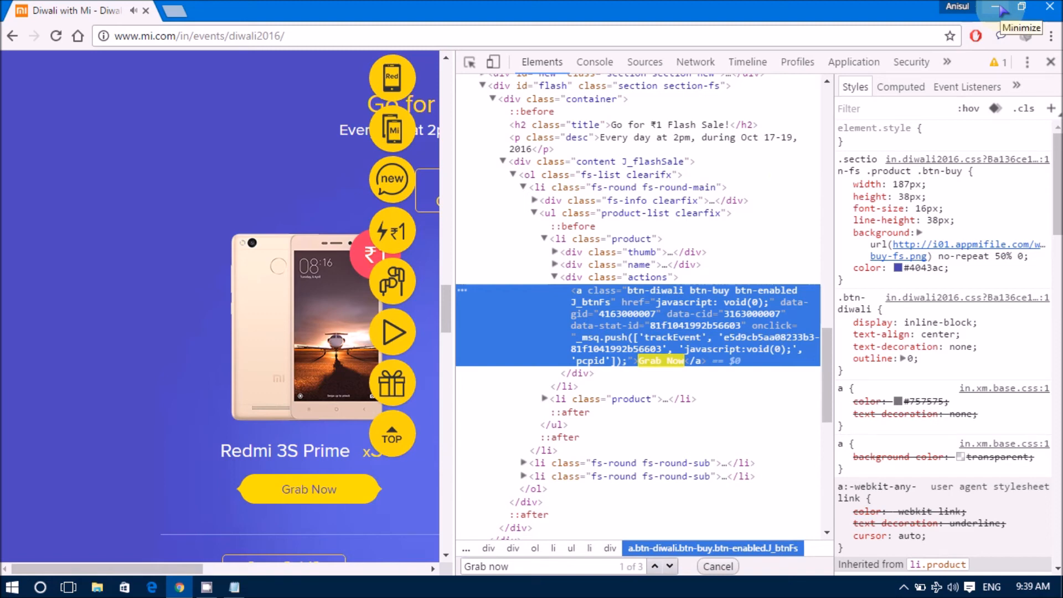
click(1003, 8)
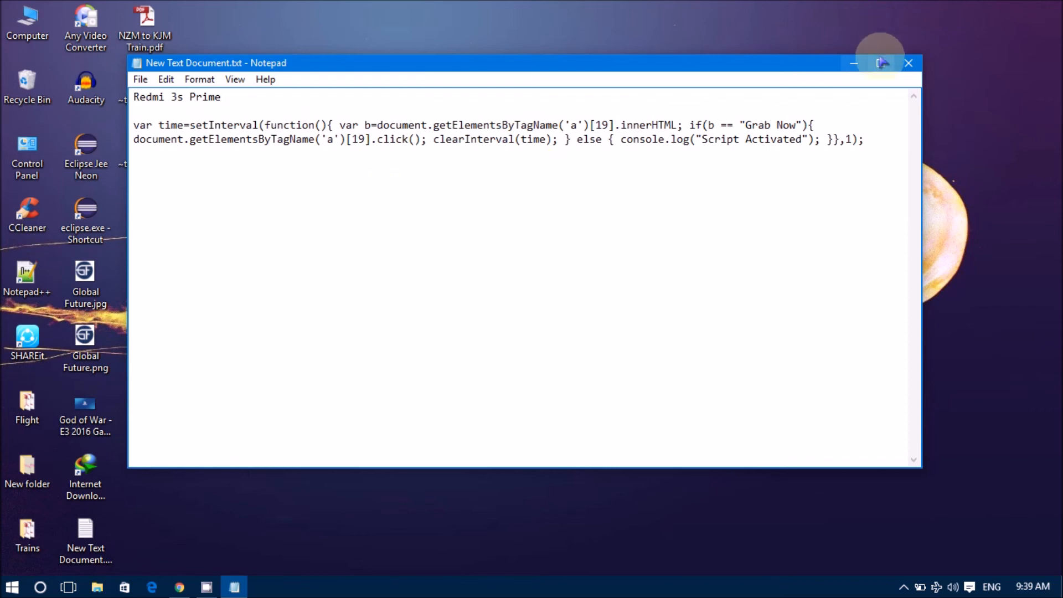
Maximize Notepad showing the setInterval auto-click Grab Now script.
click(882, 62)
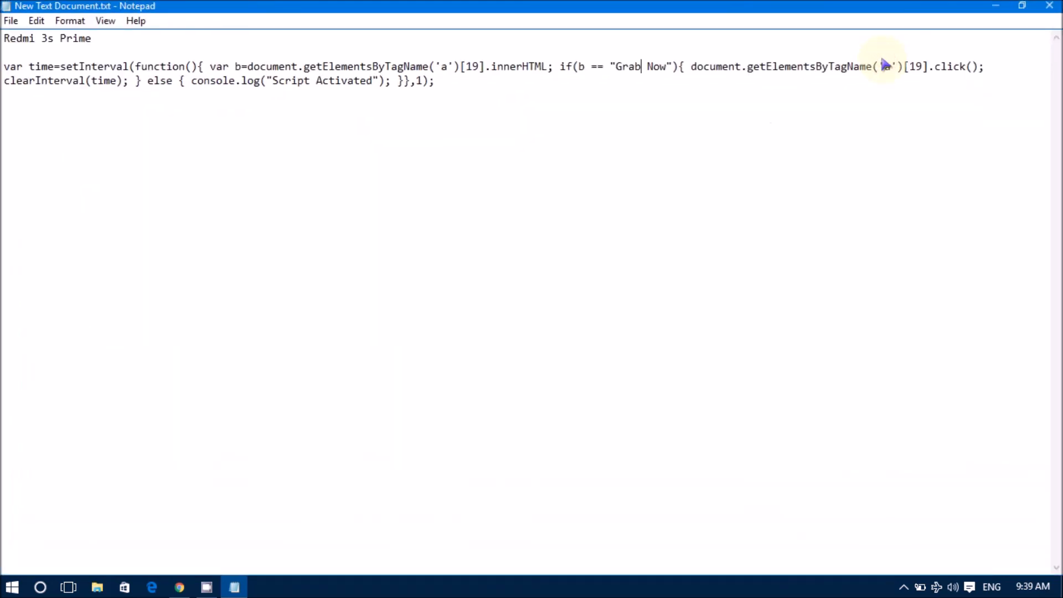
mouse_move(337, 195)
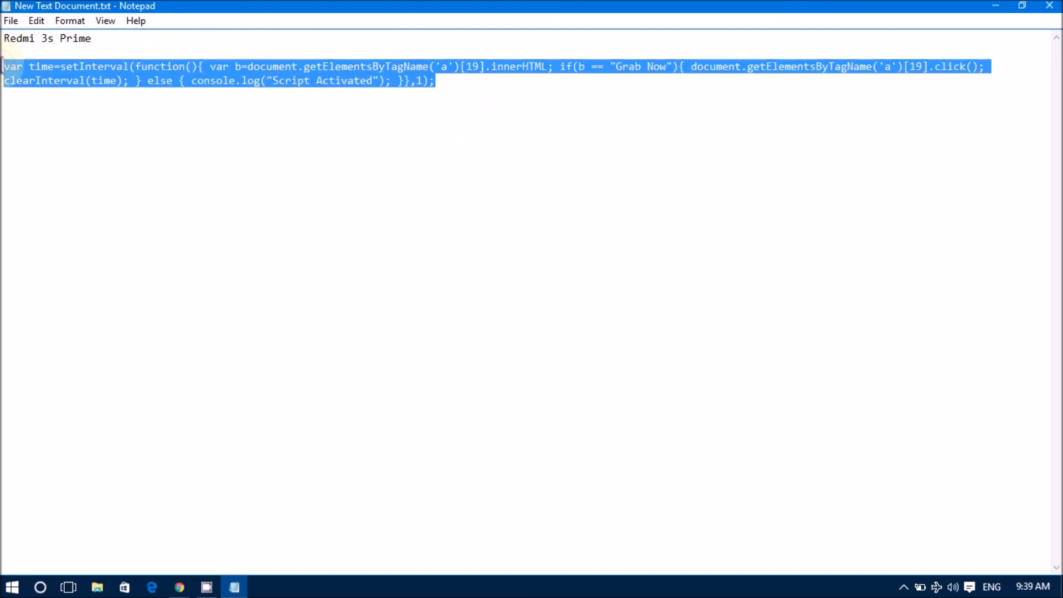
mouse_move(451, 34)
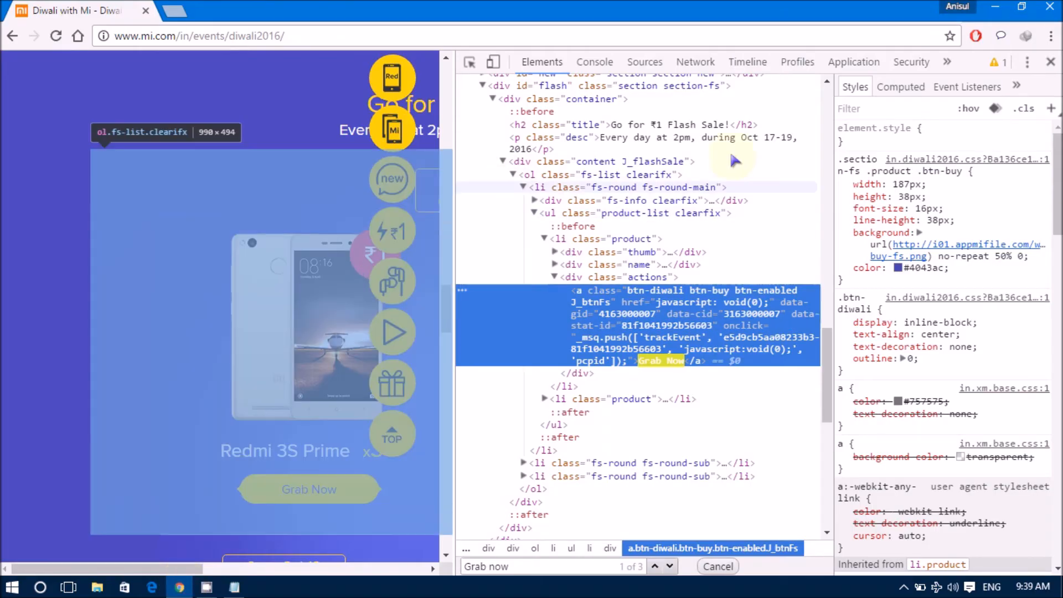
Reopen DevTools on the sale page and paste the auto-click script into the Console.
click(1050, 62)
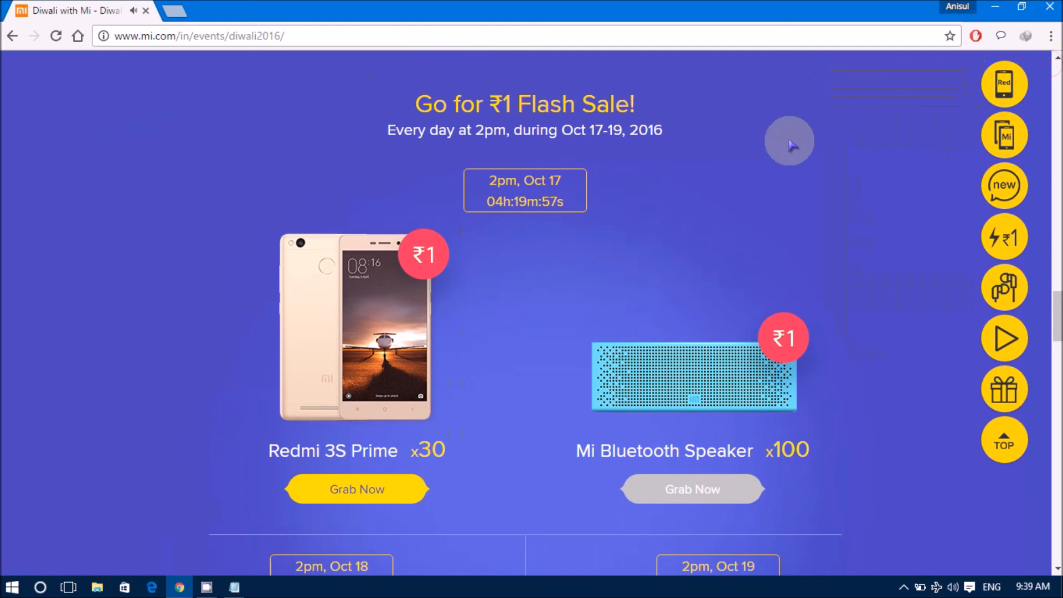
right_click(789, 143)
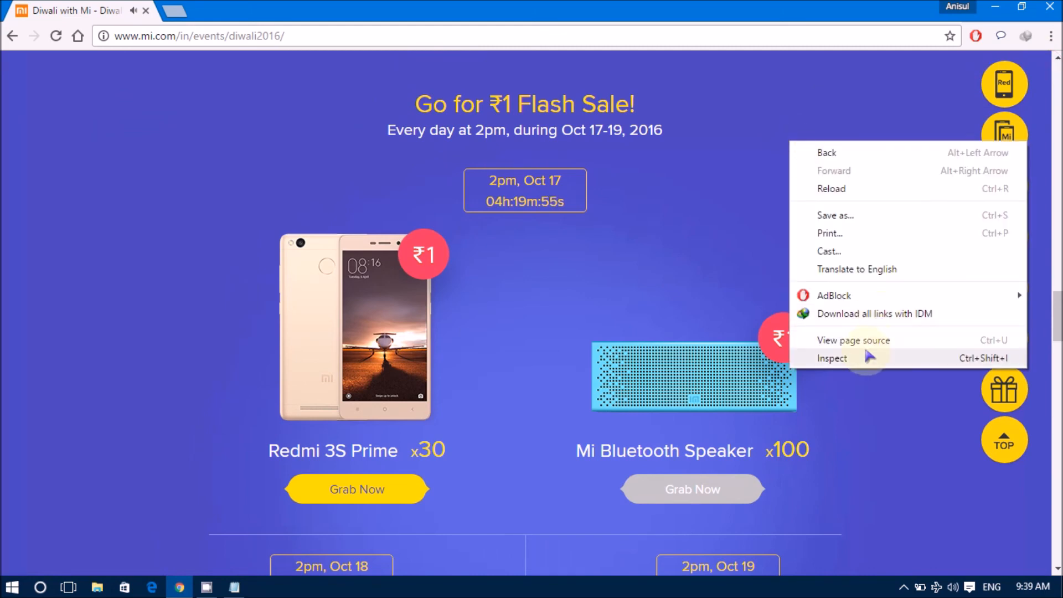
click(832, 358)
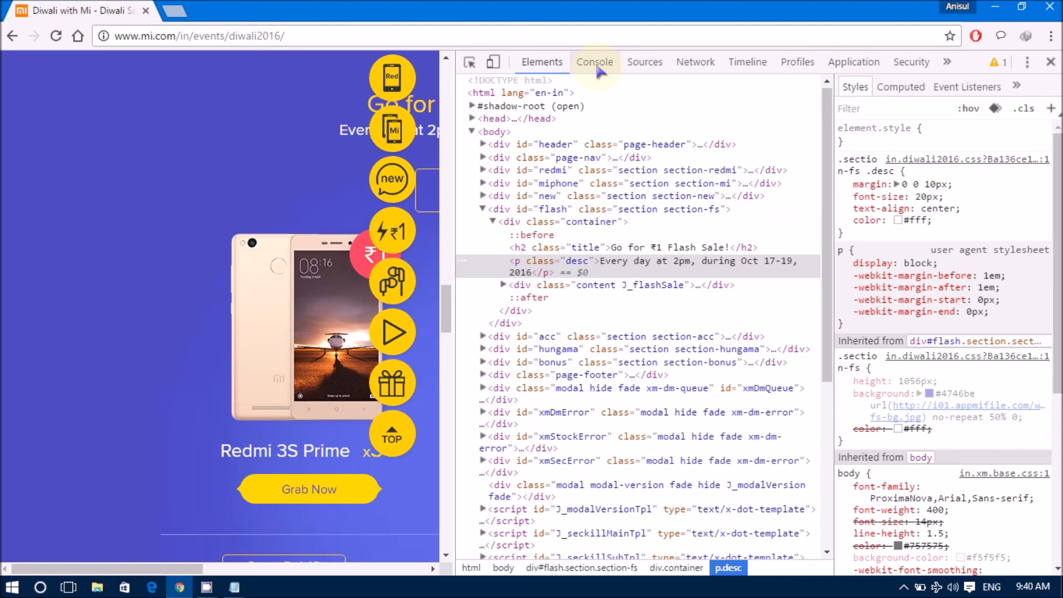
click(594, 62)
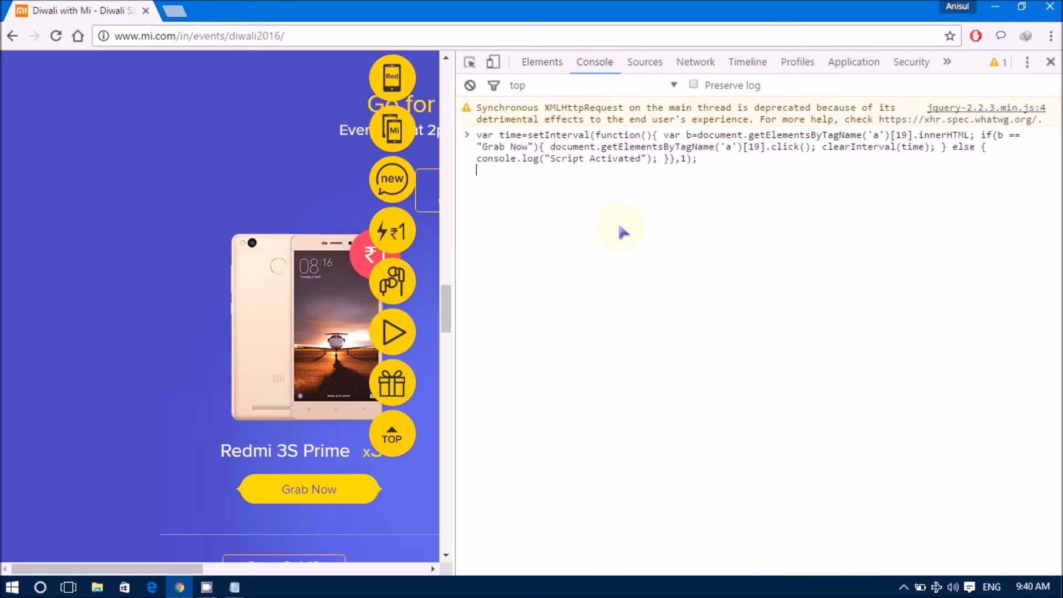